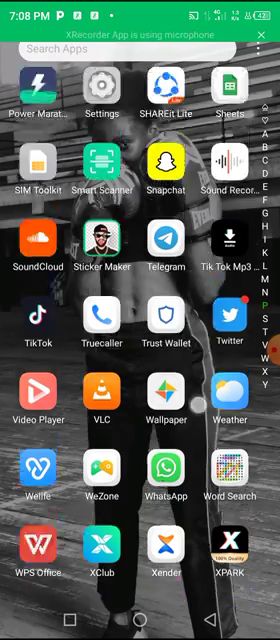
Browse the app drawer and open the Google Play Store
scroll("up", 3)
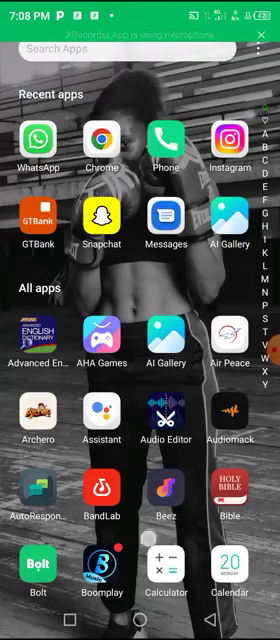
scroll("down", 3)
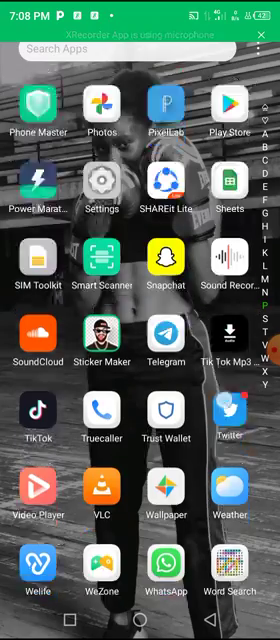
scroll("down", 3)
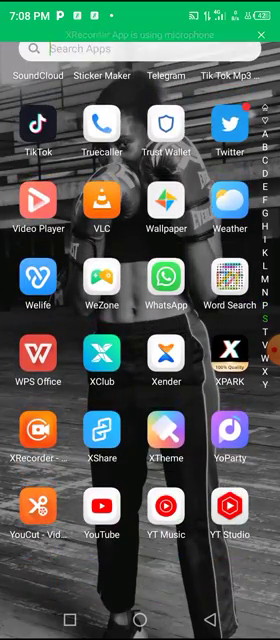
type("Ay")
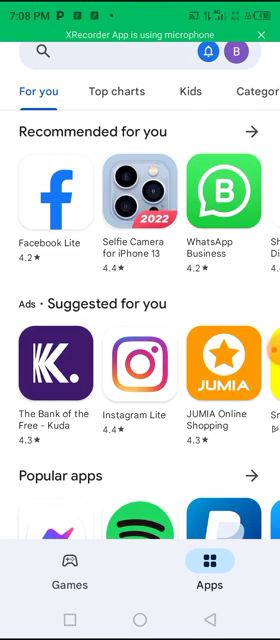
Search Play Store for "auto" and pick the autoresponder for whatsapp suggestion
left_click(140, 52)
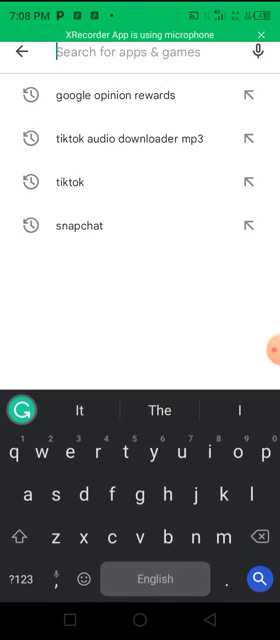
type("auto")
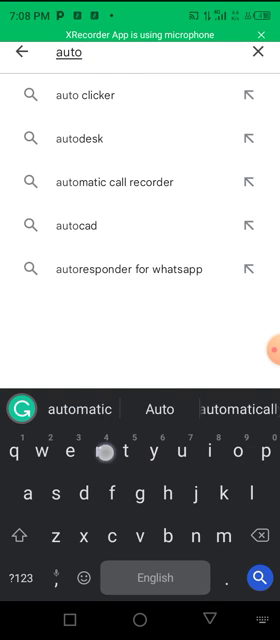
left_click(130, 270)
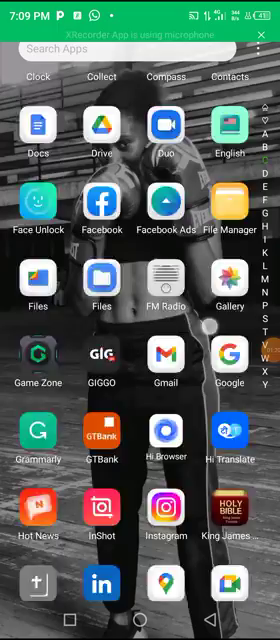
Scroll the app list back to the top to reveal the AutoResponder icon
scroll("down", 3)
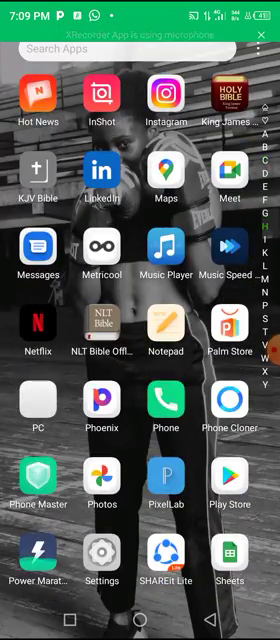
scroll("up", 3)
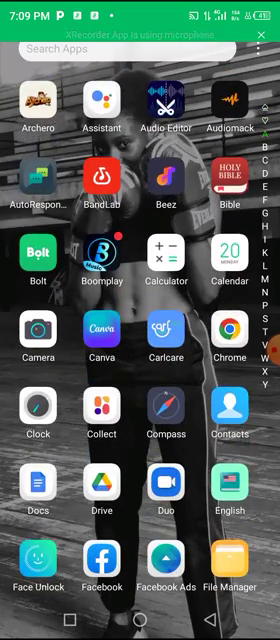
Launch AutoResponder to see the existing course-message reply rule
left_click(40, 180)
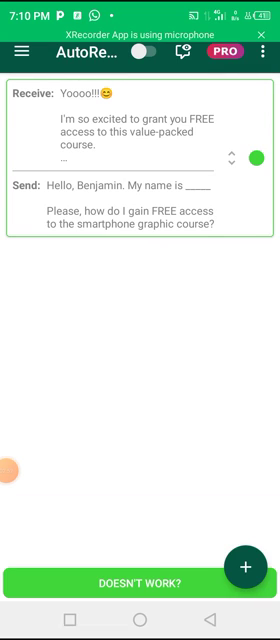
Create a rule with received message "Okay, we can be friends. What's your name?"
left_click(262, 50)
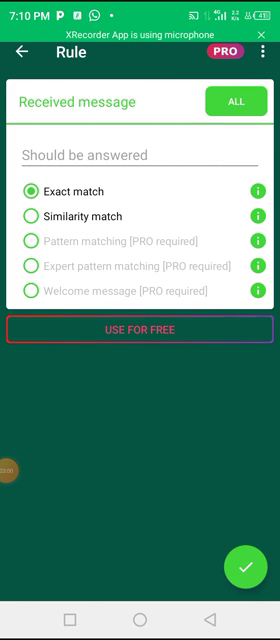
left_click(140, 329)
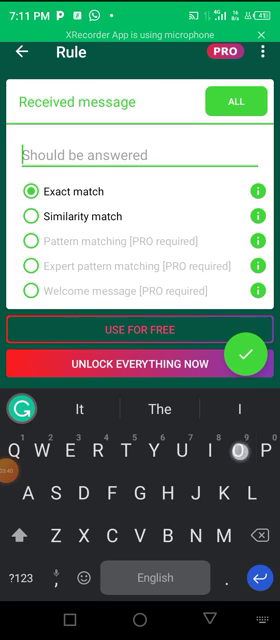
type("Okay, we can be")
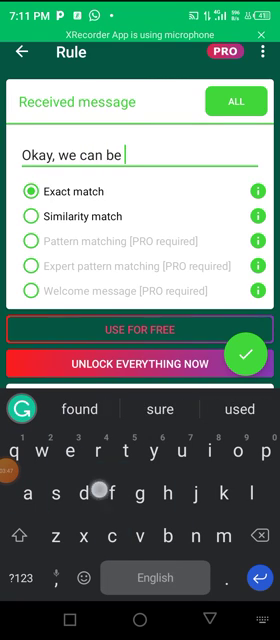
type("friends. What")
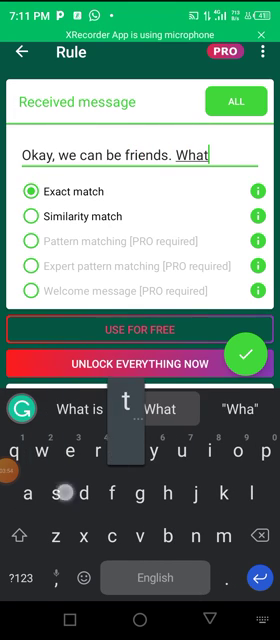
type("sa")
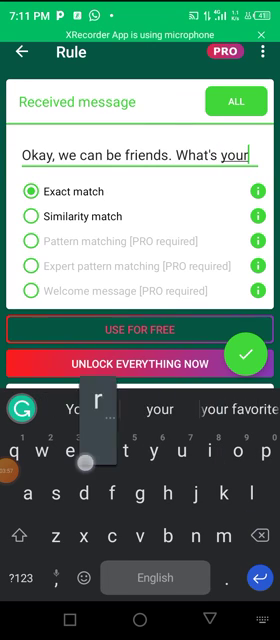
type("name?")
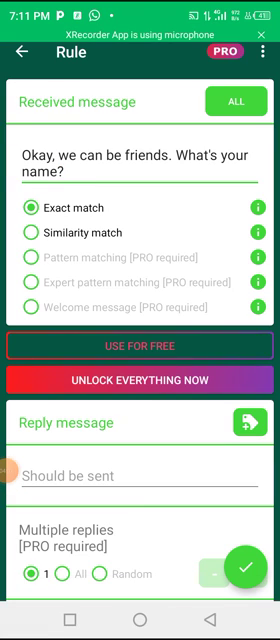
scroll("down", 3)
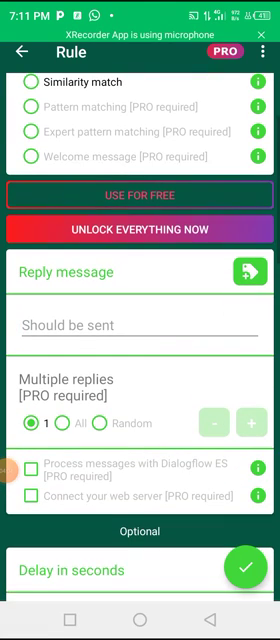
Enter "Hi, Benjamin. Can we be friends." as the reply message
left_click(140, 328)
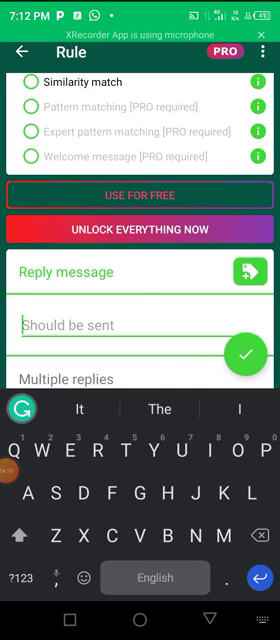
type("Hi,")
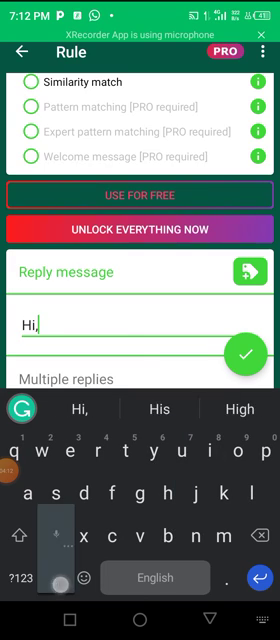
type("benj")
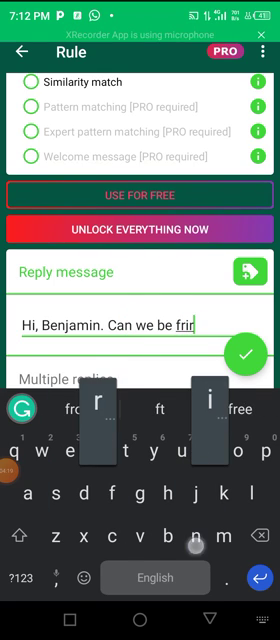
type("ends.")
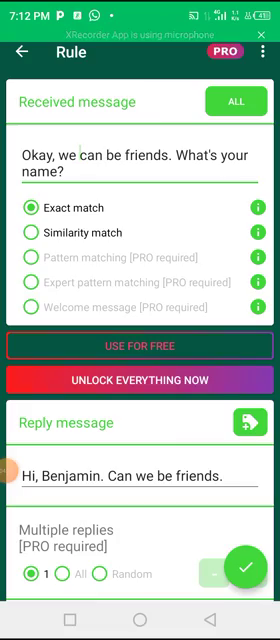
scroll("down", 3)
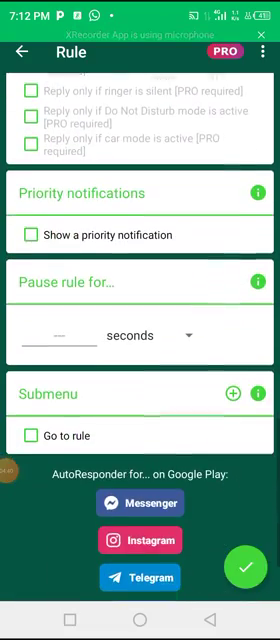